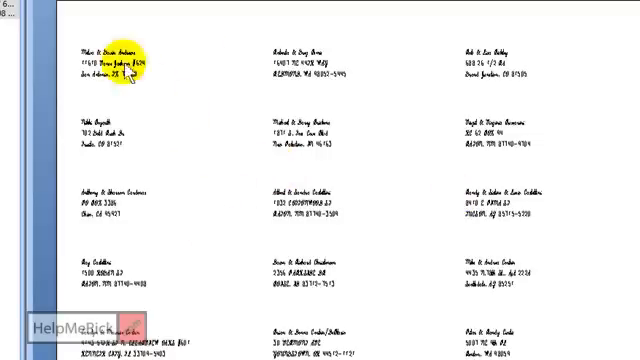
pyautogui.moveTo(535, 150)
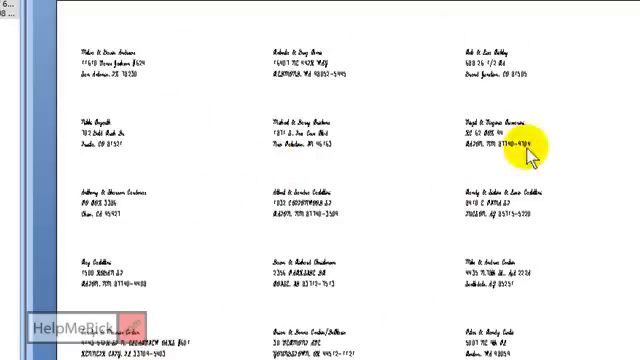
pyautogui.moveTo(515, 187)
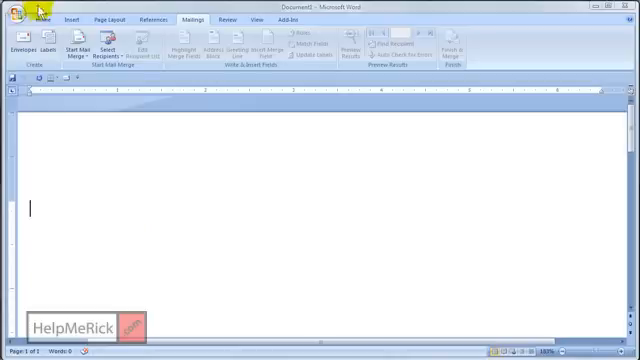
pyautogui.click(40, 18)
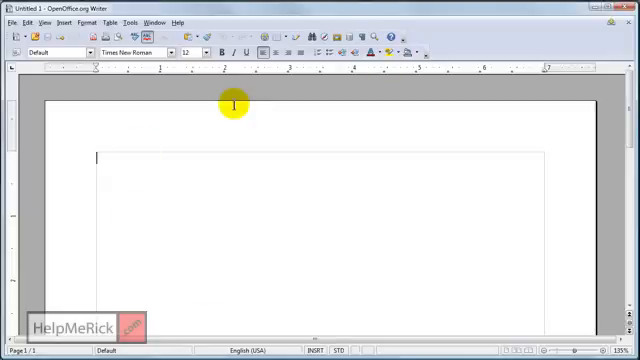
pyautogui.moveTo(80, 22)
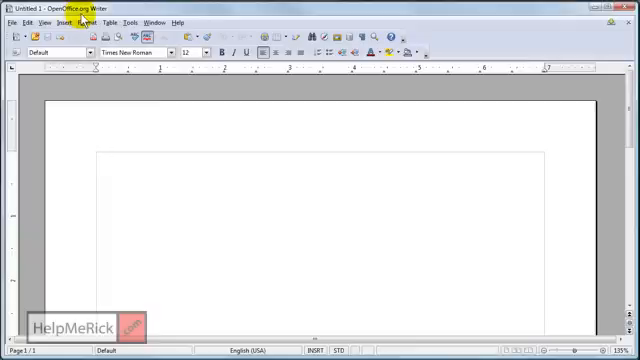
pyautogui.moveTo(83, 22)
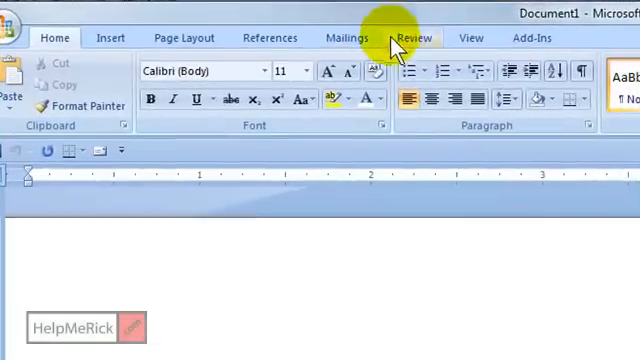
# Open Word's Envelopes and Labels dialog through the Mailings ribbon's Labels command
pyautogui.click(346, 37)
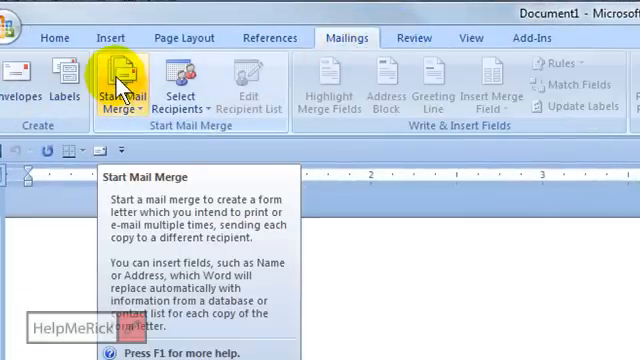
pyautogui.moveTo(63, 80)
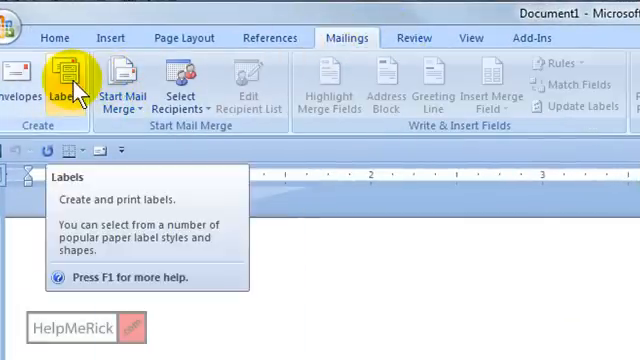
pyautogui.click(68, 90)
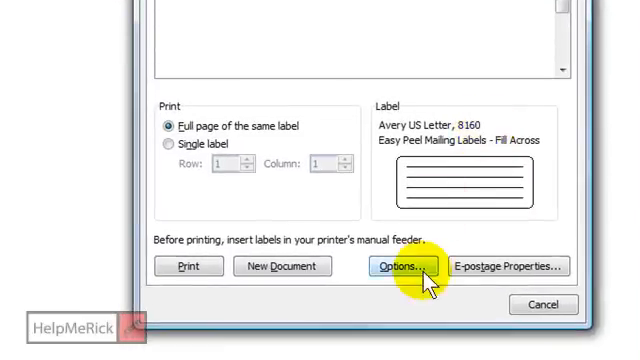
# Select Avery US Letter product 8160 in Label Options and generate a new labels document
pyautogui.click(399, 266)
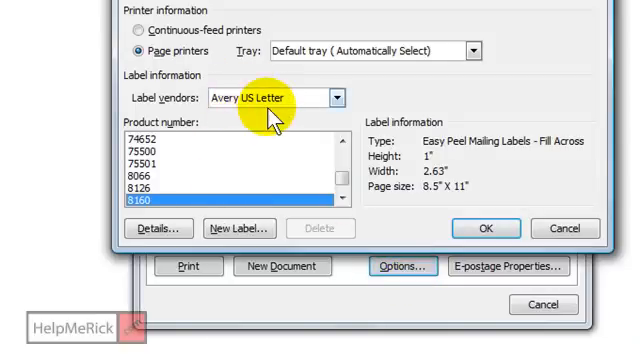
pyautogui.click(345, 198)
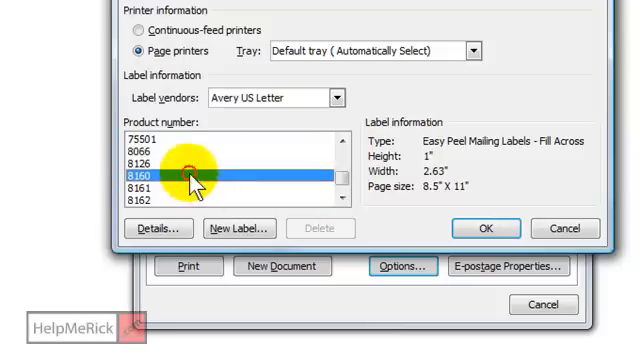
pyautogui.click(486, 228)
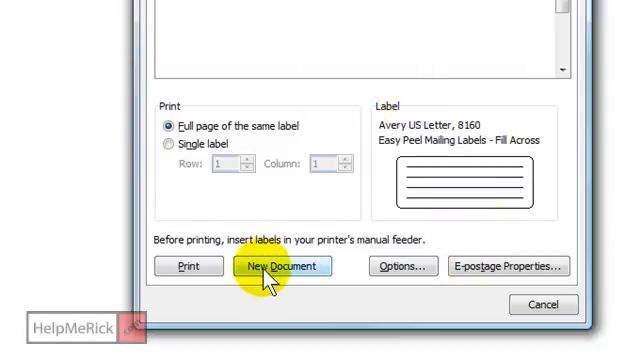
pyautogui.click(281, 266)
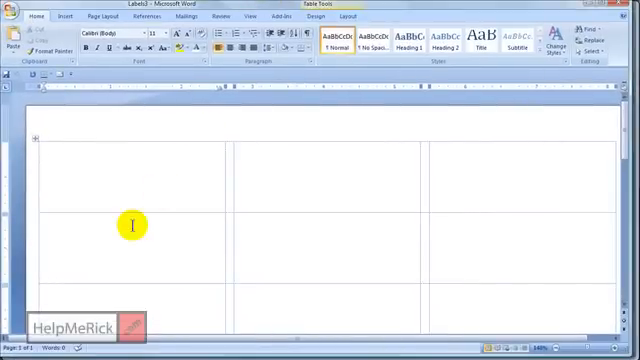
pyautogui.moveTo(247, 270)
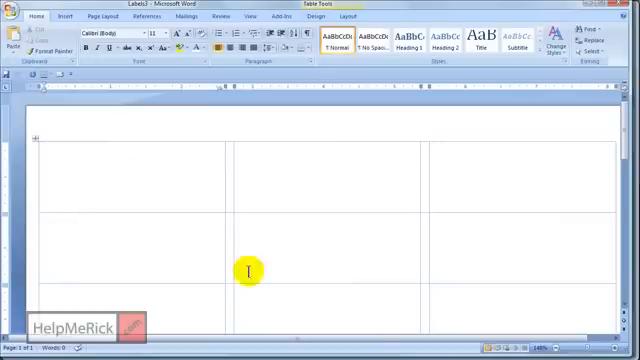
pyautogui.moveTo(128, 256)
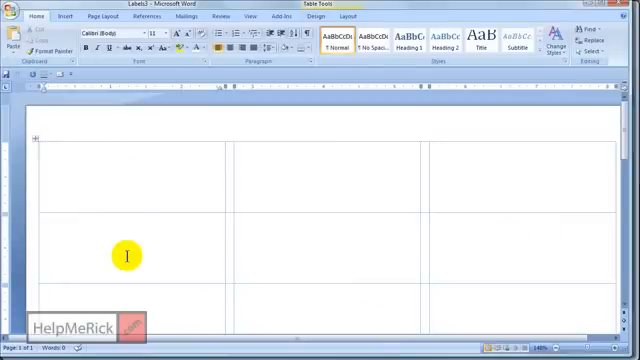
# Type the George Bush and Barack Obama name and address blocks into top-row labels
pyautogui.write('George Bush')
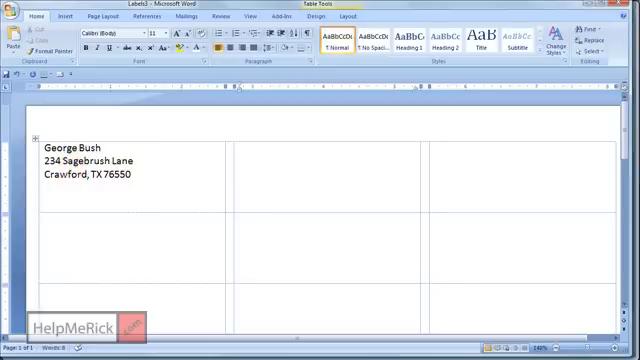
pyautogui.moveTo(252, 158)
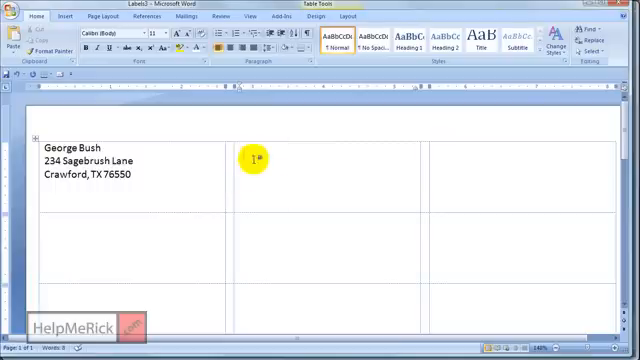
pyautogui.write('Barack Obama')
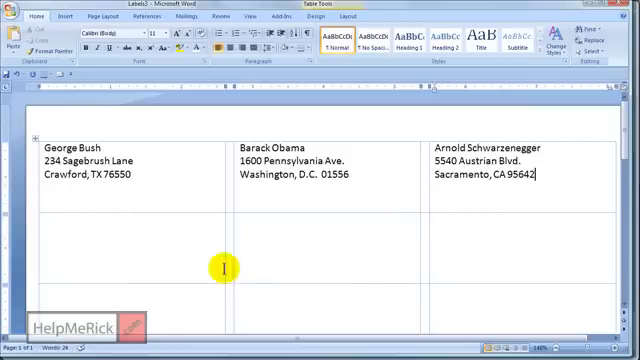
pyautogui.moveTo(620, 135)
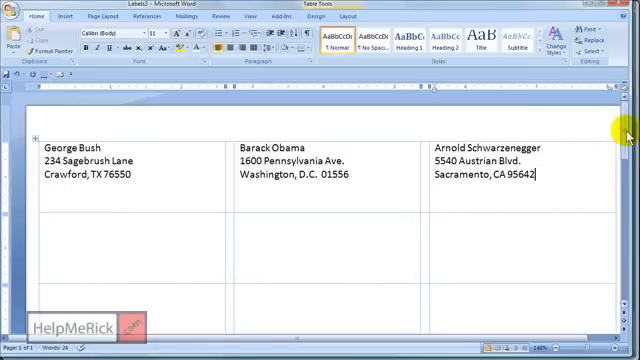
# Type Arnold Schwarzenegger's address, 333000 Weider Ave., Santa Monica, CA 97566, into a label
pyautogui.scroll(-3)
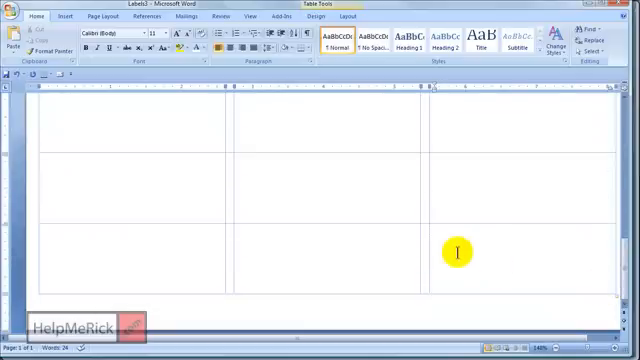
pyautogui.write('Arnold Schwarzenegger')
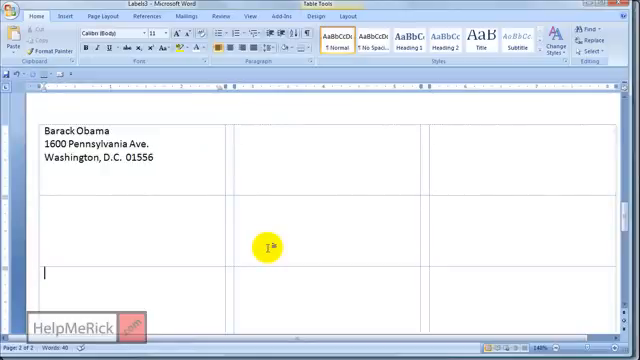
pyautogui.scroll(-3)
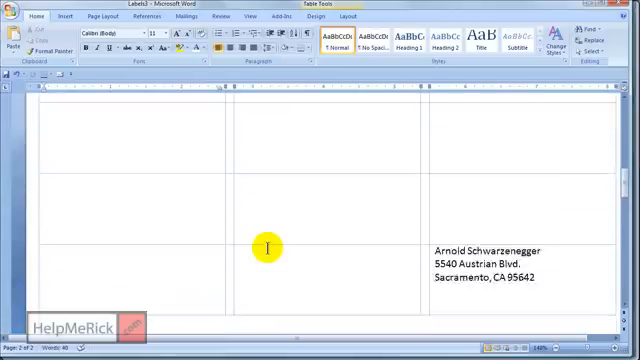
pyautogui.scroll(3)
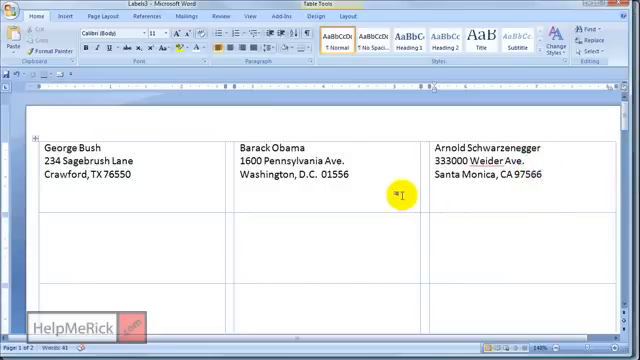
pyautogui.moveTo(472, 197)
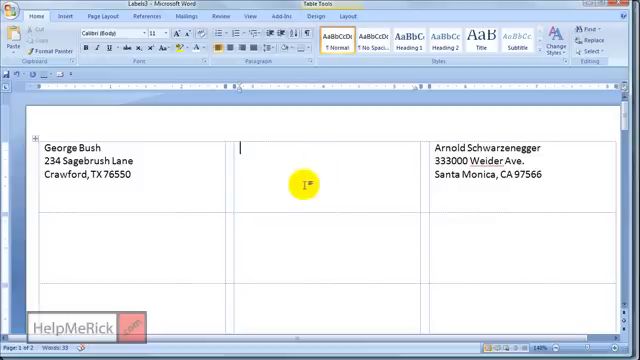
pyautogui.moveTo(358, 260)
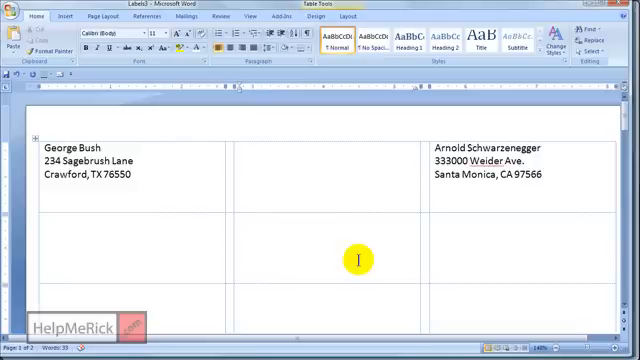
pyautogui.moveTo(241, 150)
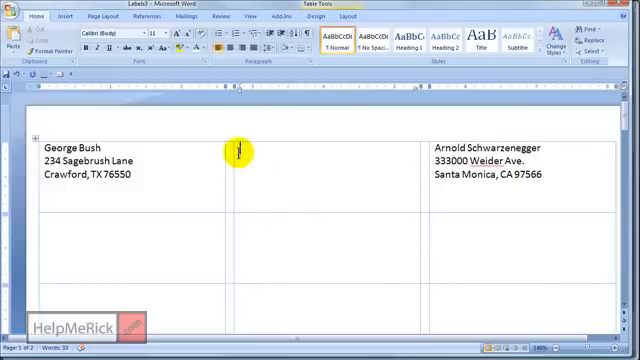
pyautogui.moveTo(207, 310)
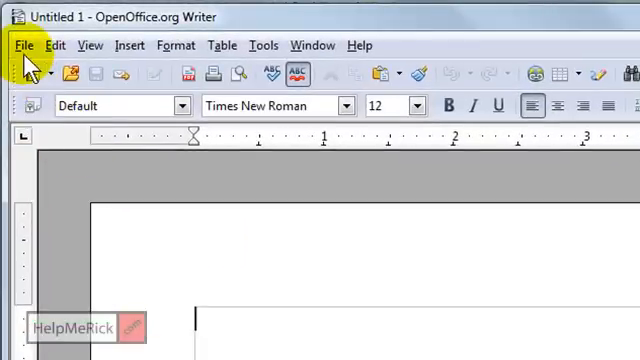
# Launch a new labels document from Writer's File > New > Labels menu
pyautogui.click(24, 45)
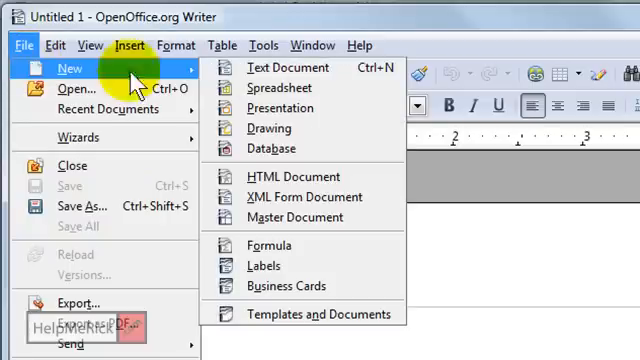
pyautogui.click(263, 265)
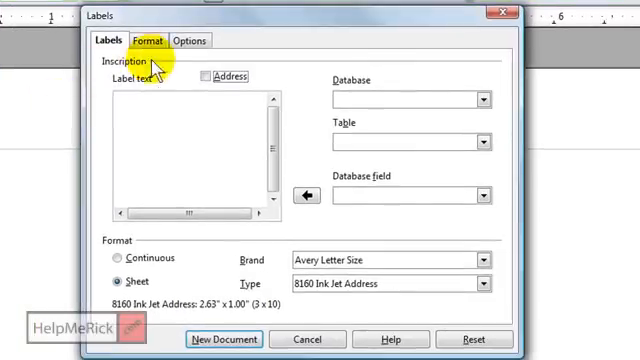
pyautogui.moveTo(205, 262)
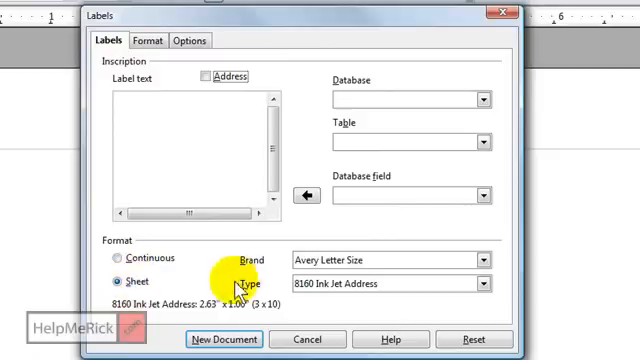
pyautogui.moveTo(355, 287)
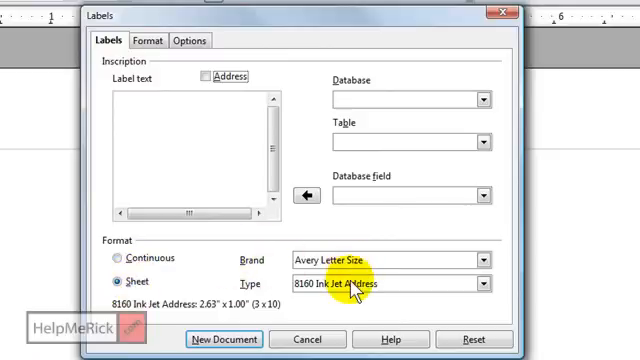
# Pick the Avery Letter Size 8160 Ink Jet Address label type for a full sheet
pyautogui.click(484, 285)
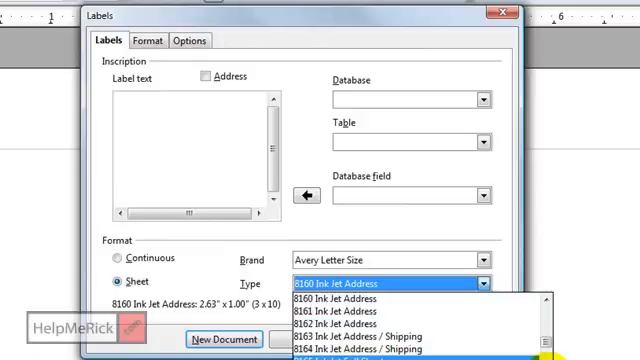
pyautogui.scroll(-3)
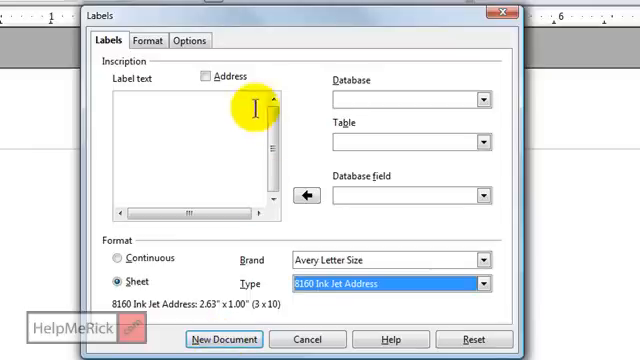
pyautogui.click(194, 39)
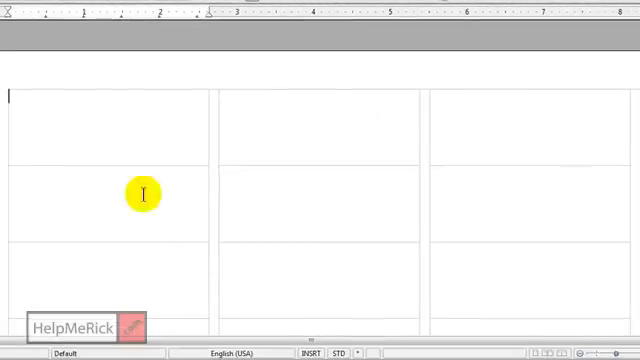
pyautogui.moveTo(380, 195)
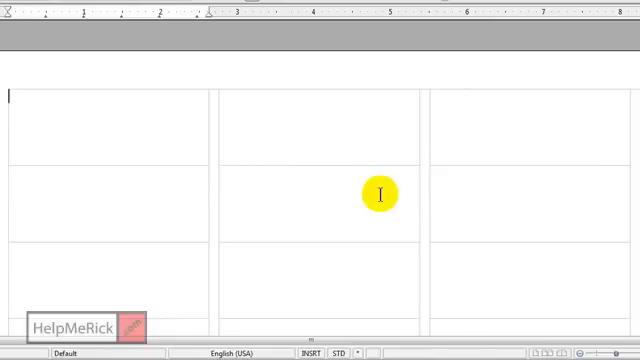
pyautogui.moveTo(95, 185)
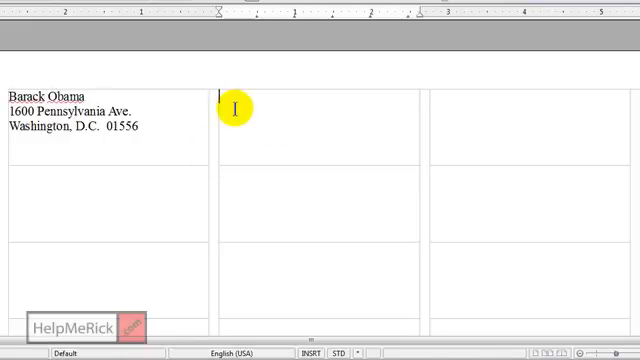
# Type the Arnold Schwarzenegger and George Bush address blocks into Writer label cells
pyautogui.write('Arnold Schwarzenegger')
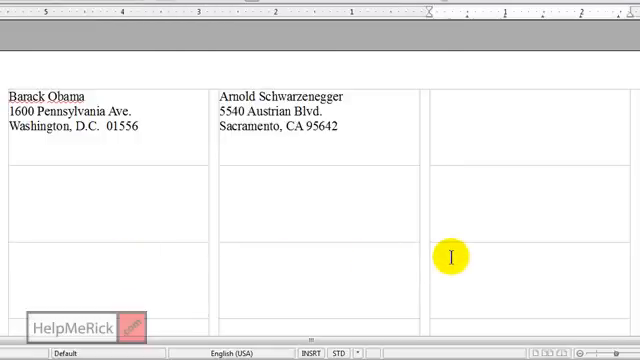
pyautogui.write('George Bush')
pyautogui.write('Crawford, TX 76550')
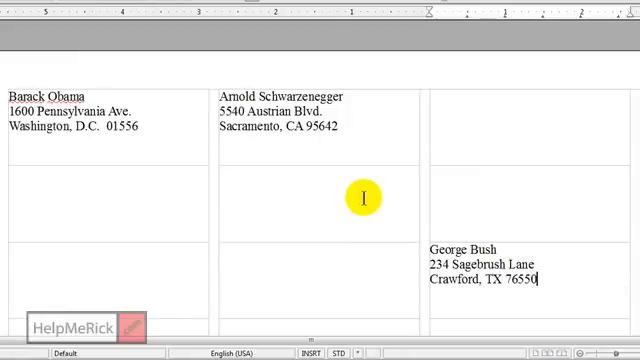
pyautogui.moveTo(165, 92)
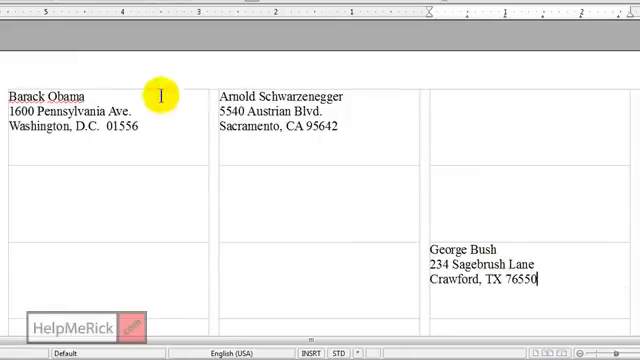